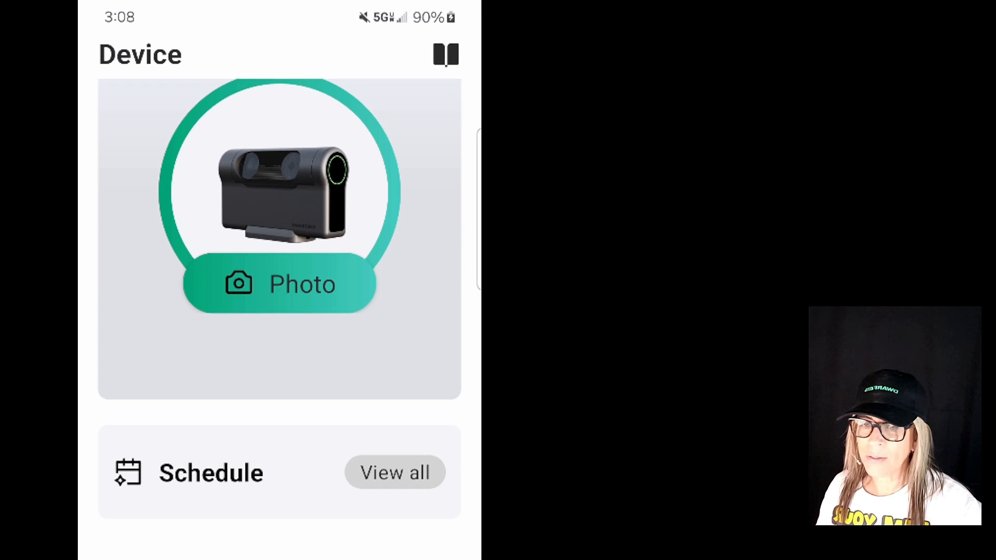
- Search for the telescope and select DWARF3_3B7618, bringing up its Wi-Fi name and password setup
{"action": "left_click", "coordinate": [429, 519]}
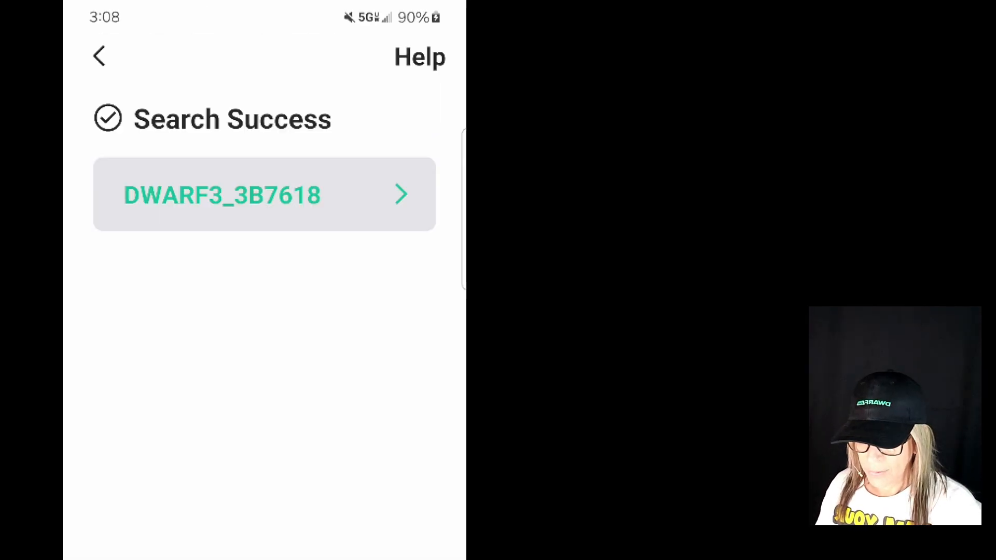
{"action": "left_click", "coordinate": [264, 195]}
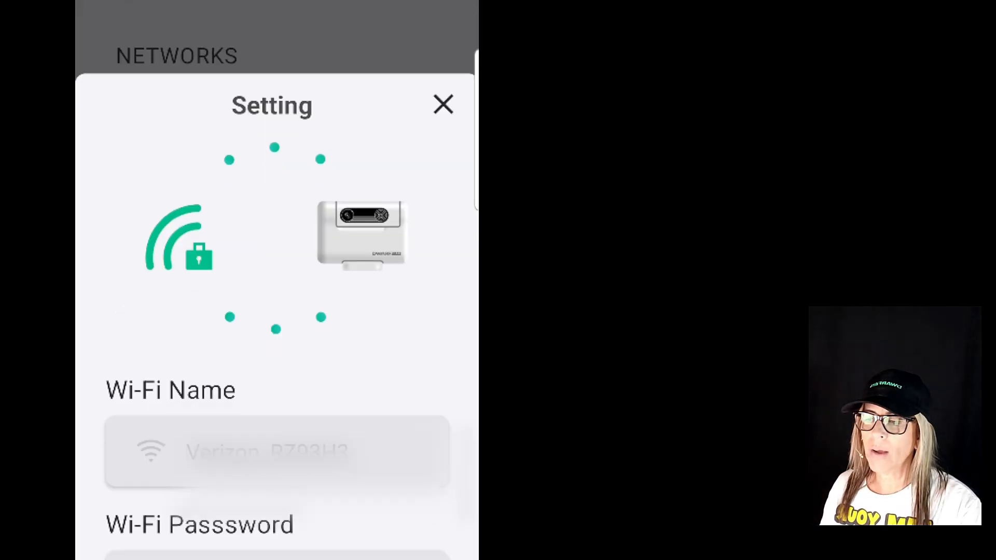
{"action": "scroll", "scroll_direction": "down", "scroll_amount": 3}
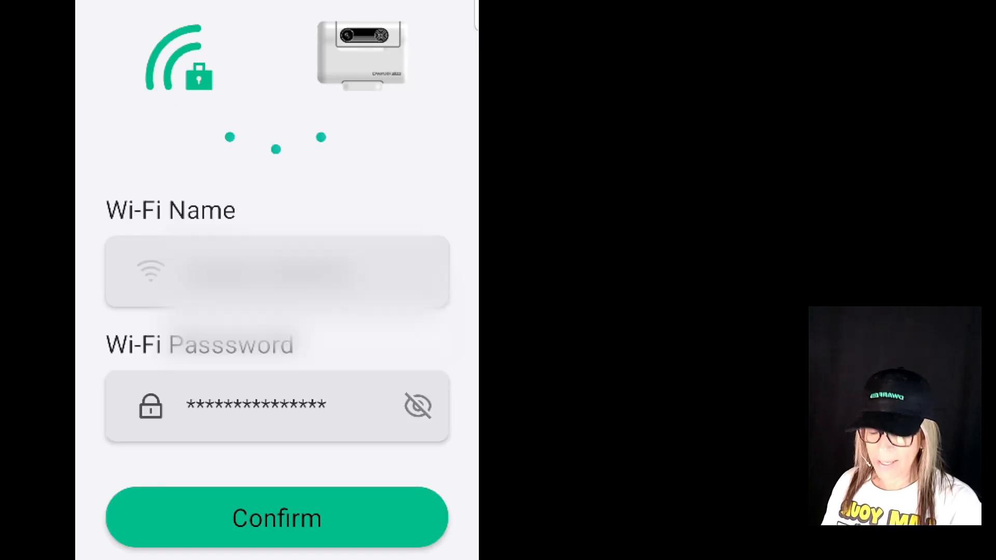
- Confirm the Wi-Fi details and connect to the found DWARF 3 device
{"action": "left_click", "coordinate": [276, 519]}
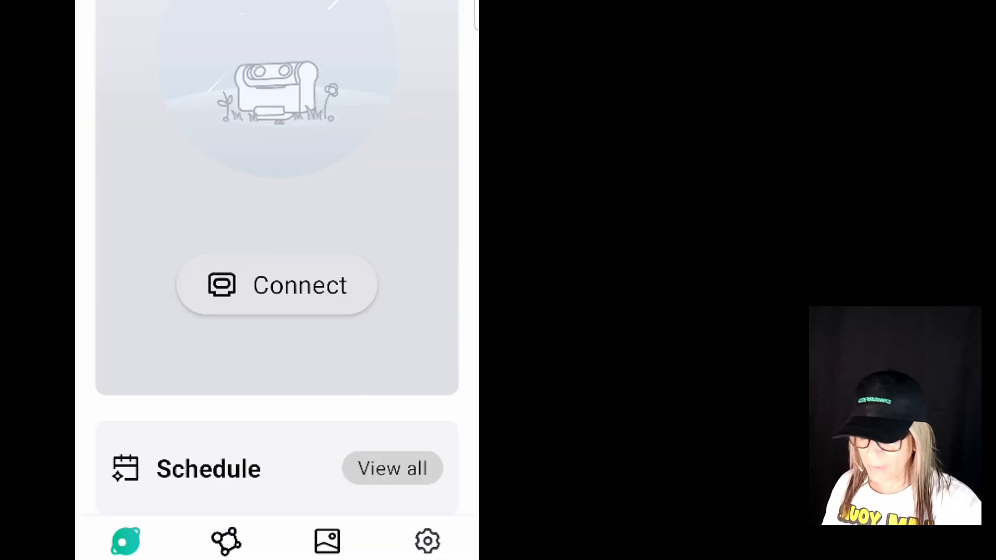
{"action": "scroll", "scroll_direction": "down", "scroll_amount": 3}
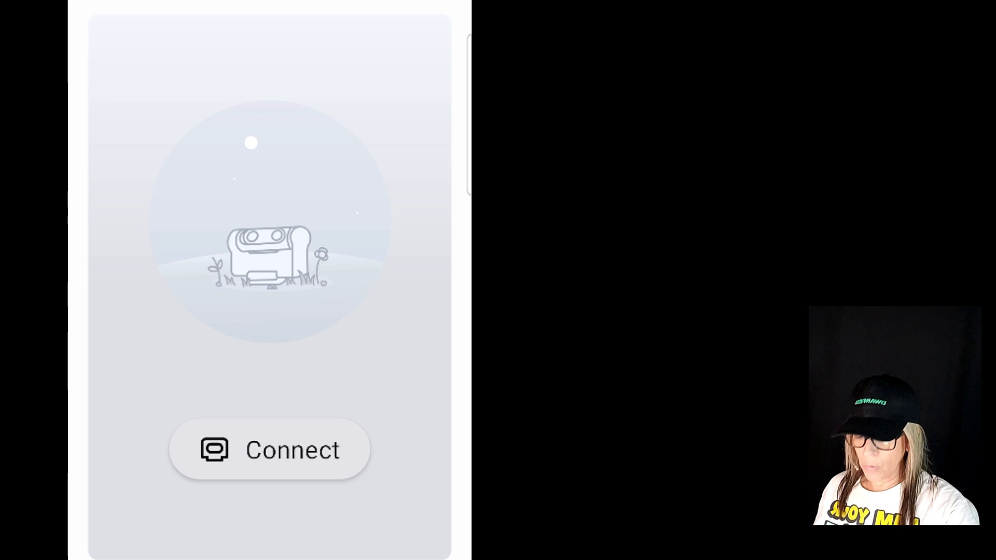
{"action": "left_click", "coordinate": [276, 450]}
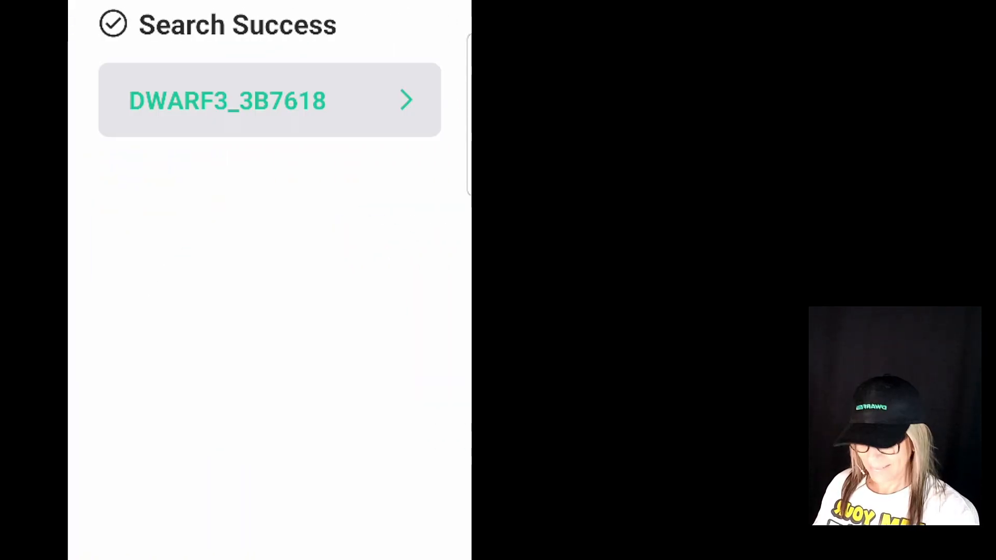
{"action": "left_click", "coordinate": [268, 99]}
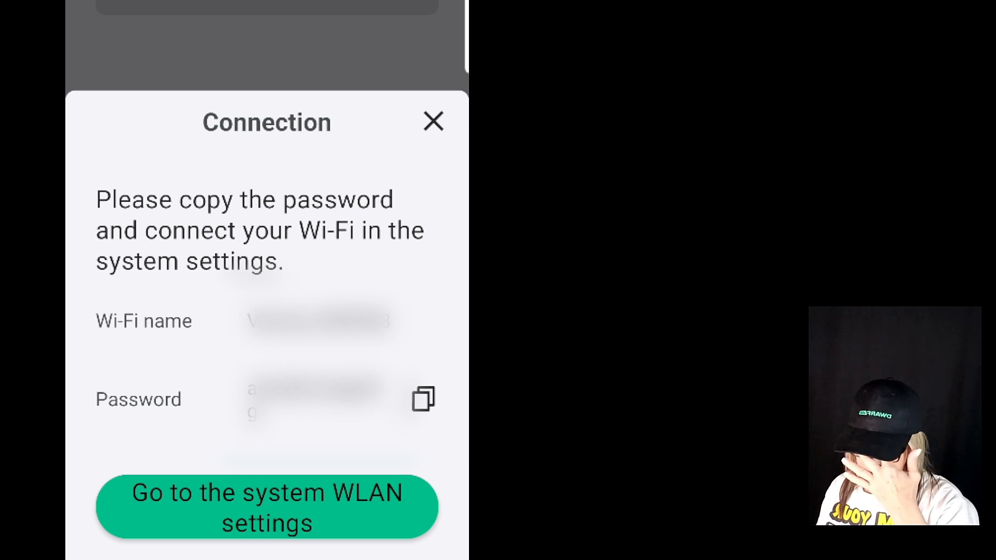
- Copy the telescope's Wi-Fi password and join its network in the phone's WLAN settings
{"action": "left_click", "coordinate": [424, 400]}
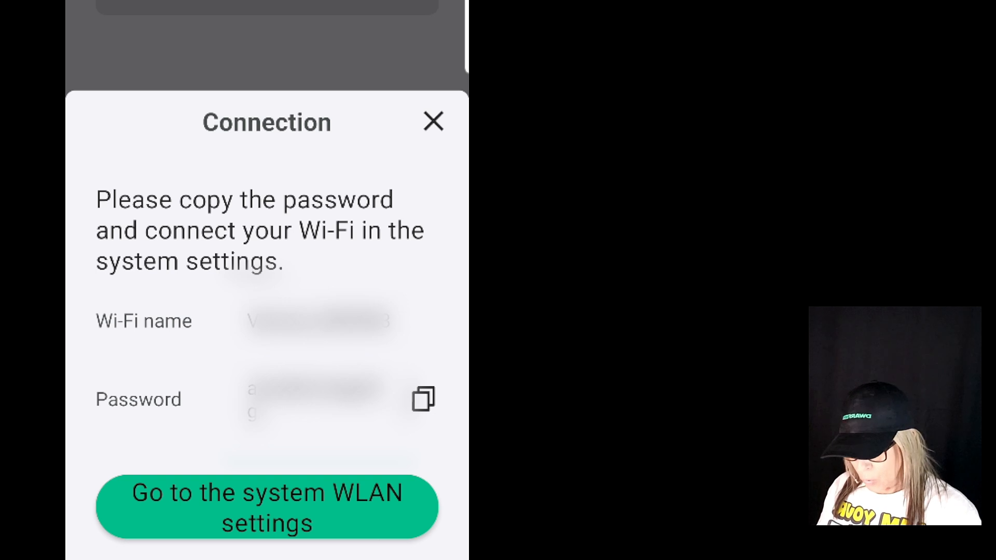
{"action": "left_click", "coordinate": [266, 507]}
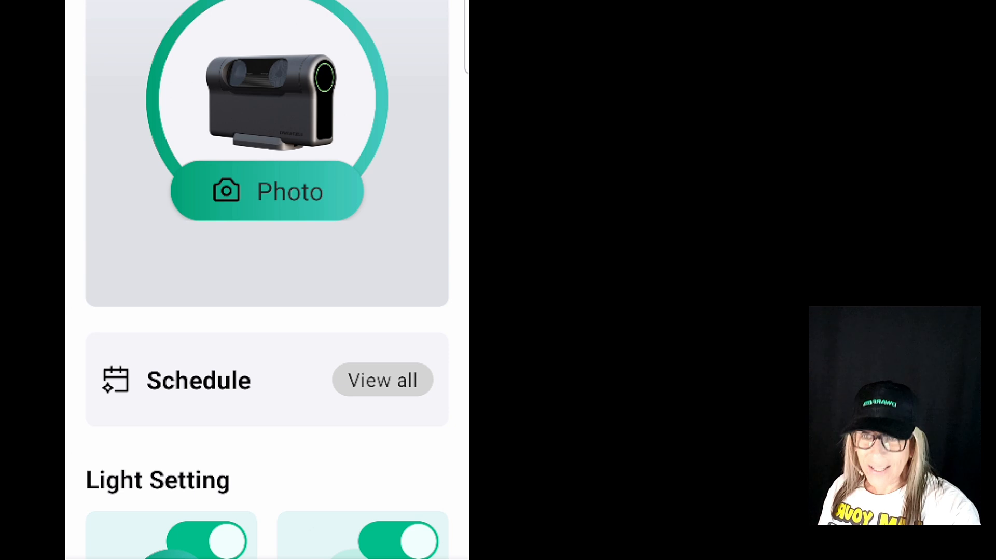
{"action": "scroll", "scroll_direction": "down", "scroll_amount": 3}
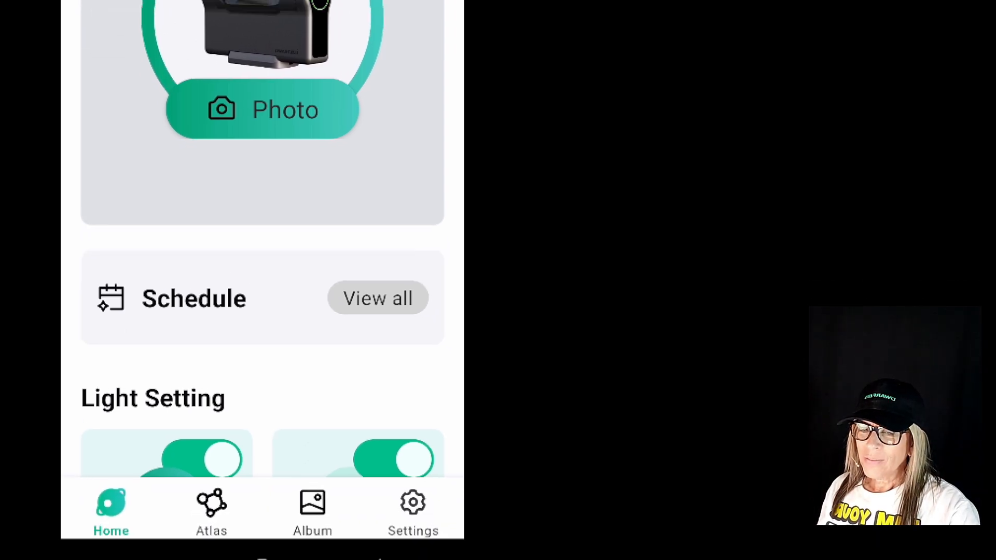
{"action": "scroll", "scroll_direction": "down", "scroll_amount": 3}
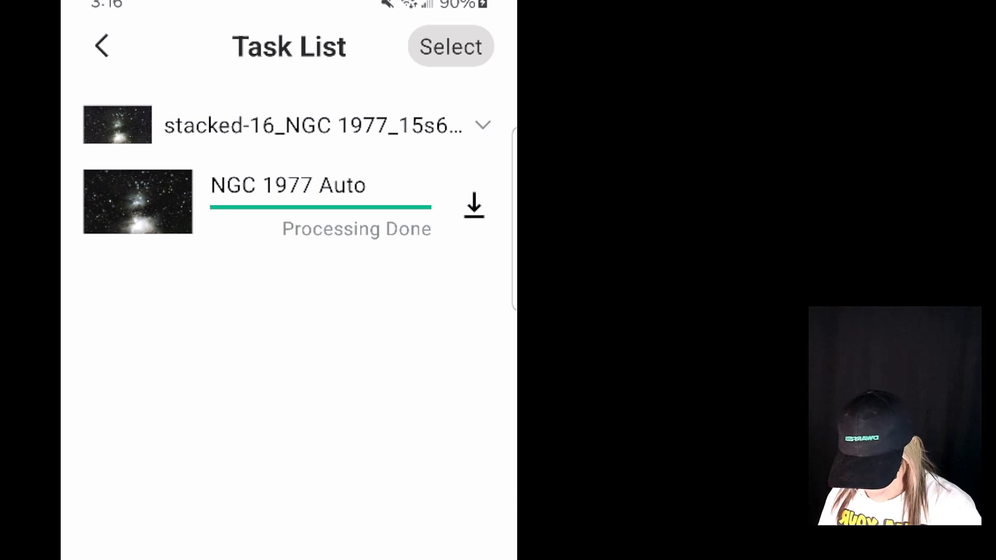
- Open the NGC 1977 Auto result in the editor with Original and After thumbnails
{"action": "left_click", "coordinate": [139, 202]}
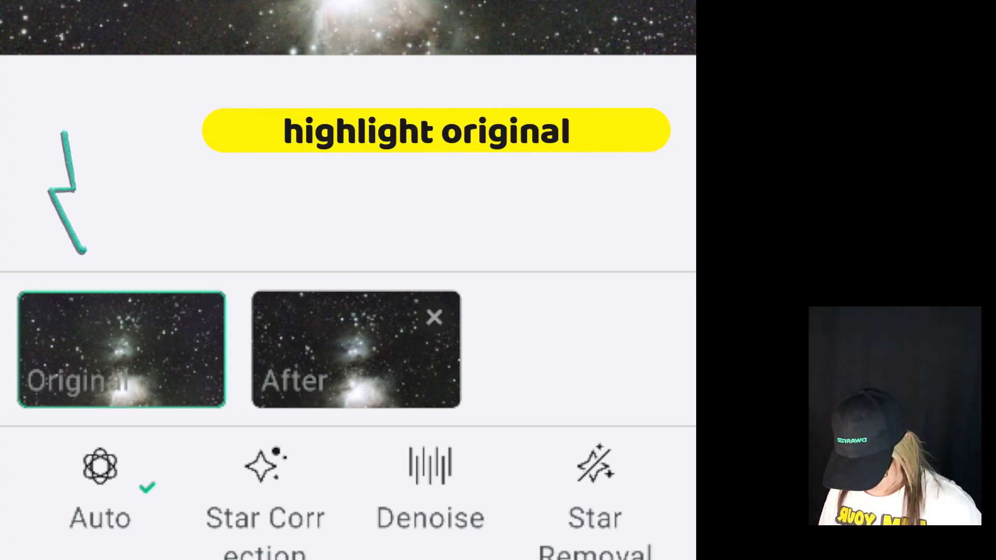
- Apply Star Correction and Denoise to NGC 1977 and preview the newest After version
{"action": "left_click", "coordinate": [266, 471]}
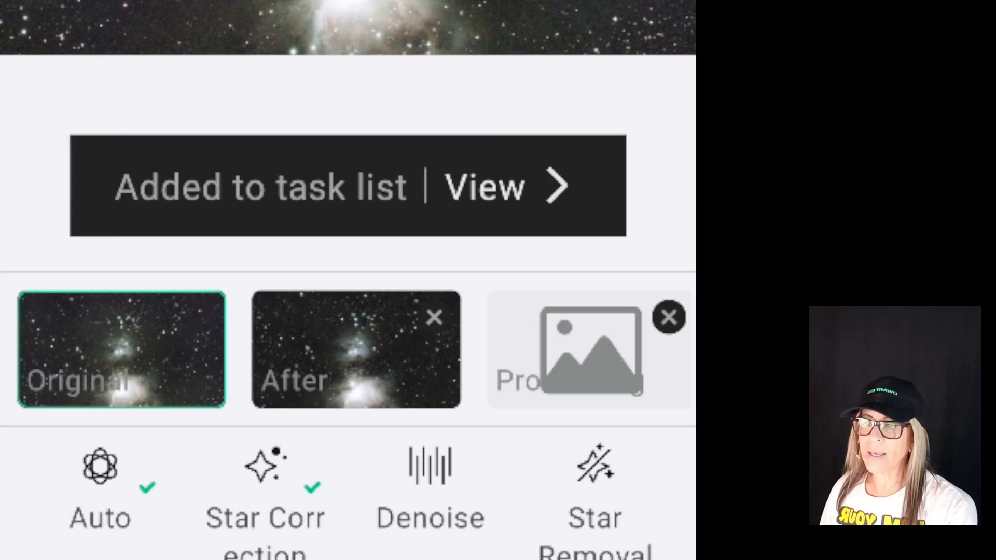
{"action": "left_click", "coordinate": [490, 187]}
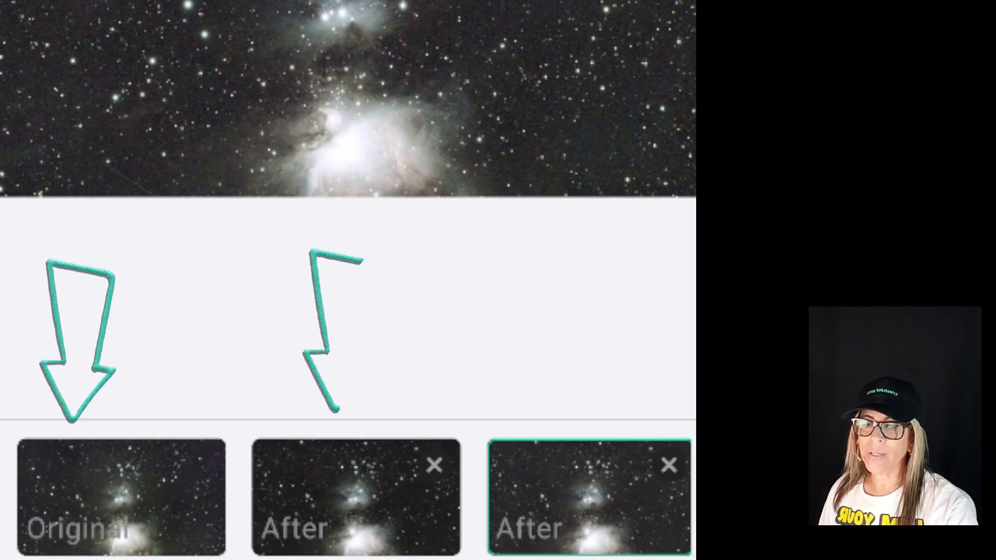
{"action": "left_click", "coordinate": [353, 511]}
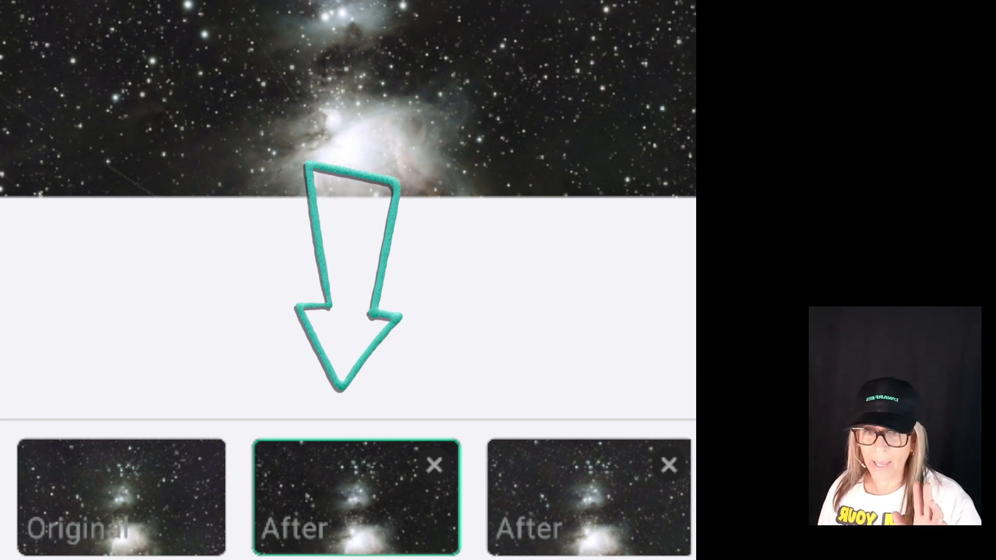
{"action": "left_click", "coordinate": [587, 507]}
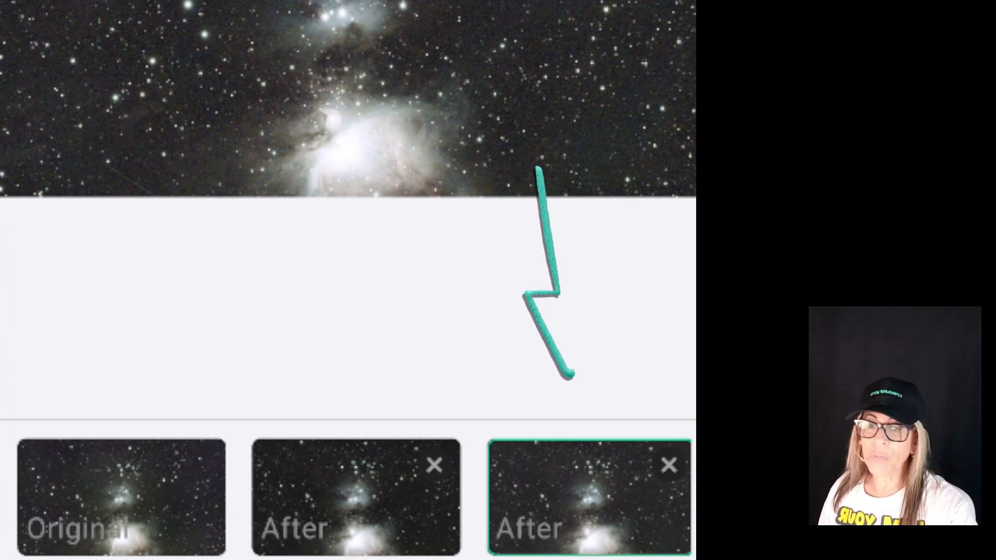
{"action": "scroll", "scroll_direction": "down", "scroll_amount": 3}
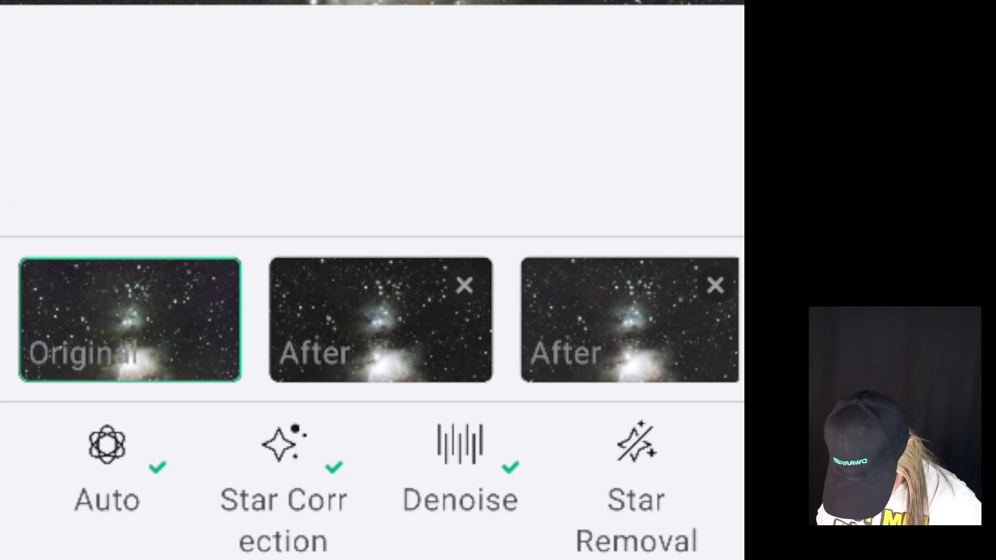
- Queue the Auto, Star Correction and Denoise job, then start Star Removal on the image
{"action": "left_click", "coordinate": [633, 454]}
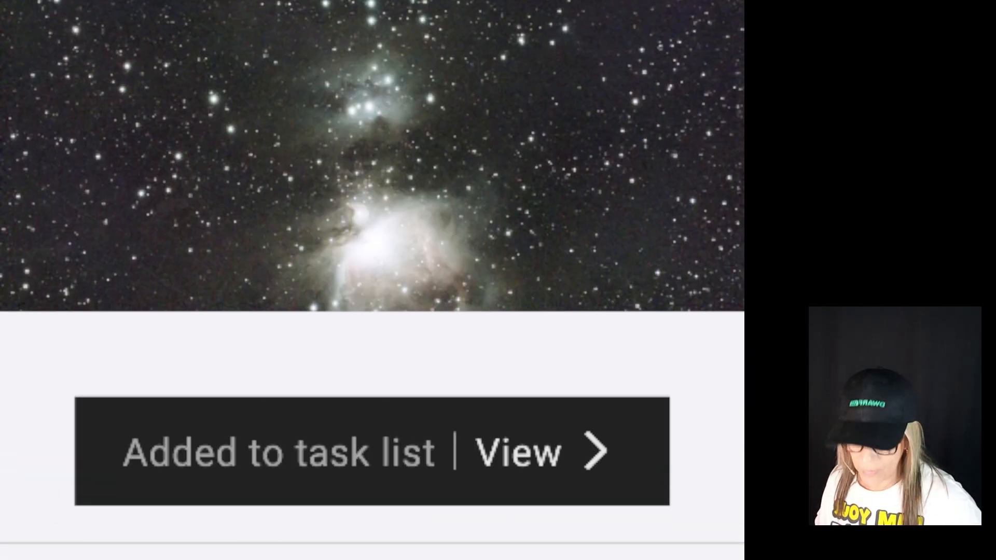
{"action": "left_click", "coordinate": [521, 463]}
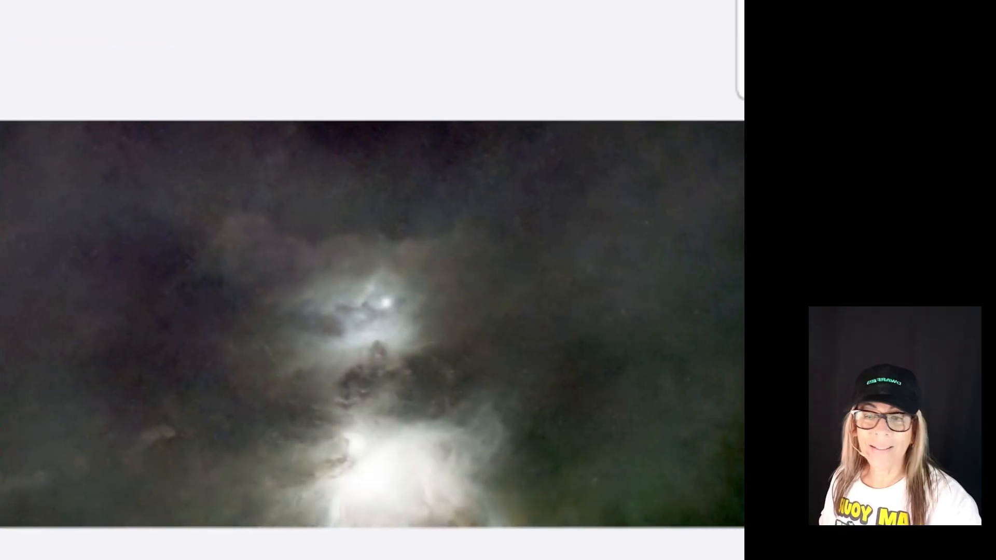
- Scroll the task list showing the finished Auto, Star Correction, Denoise and Star Removal tasks
{"action": "scroll", "scroll_direction": "down", "scroll_amount": 3}
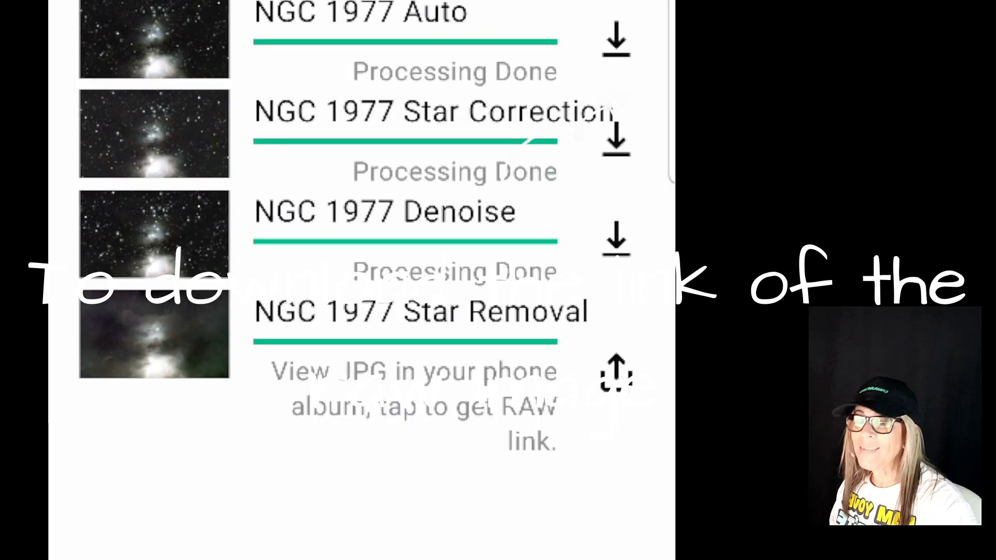
- Save the finished Denoise version of NGC 1977 to the phone
{"action": "left_click", "coordinate": [617, 376]}
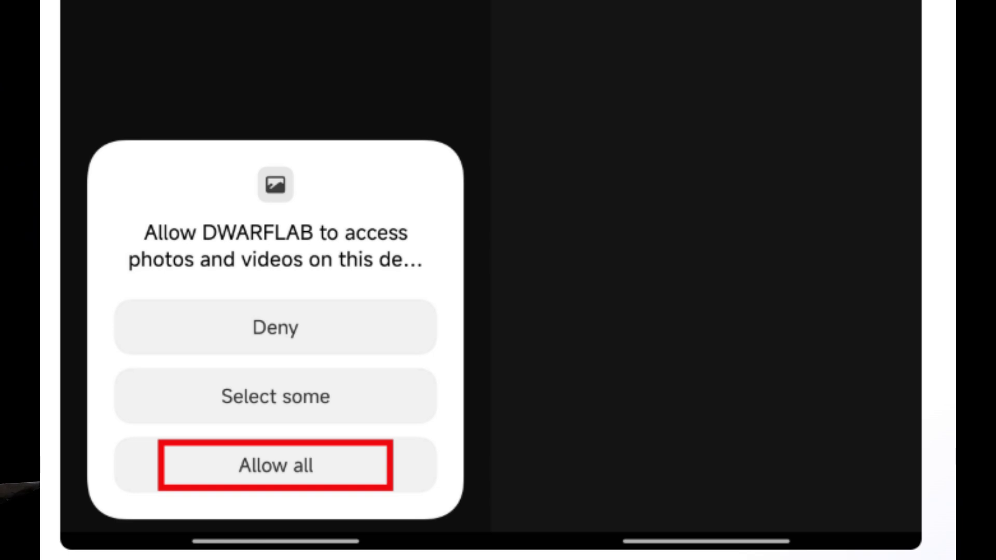
- Allow DWARFLAB access to all photos and videos so the Denoise version saves to the album
{"action": "left_click", "coordinate": [275, 465]}
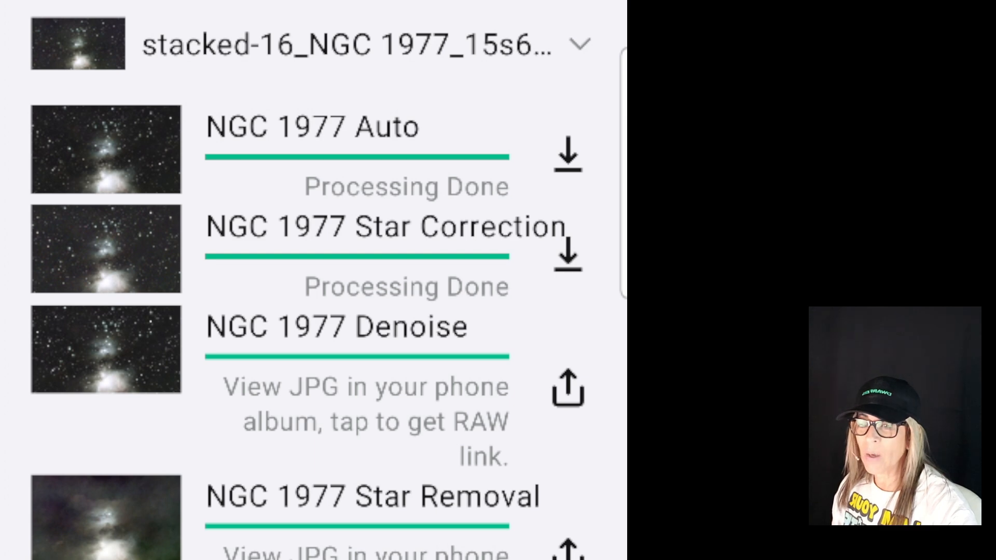
- Download the 43.31 MB RAW file of the Denoise version, then back out of the load error
{"action": "left_click", "coordinate": [570, 155]}
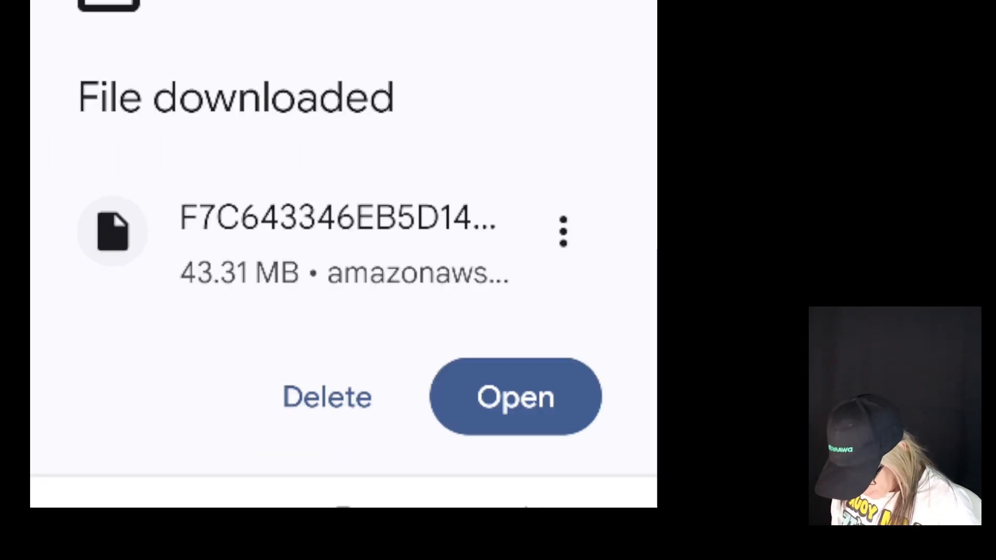
{"action": "left_click", "coordinate": [518, 397]}
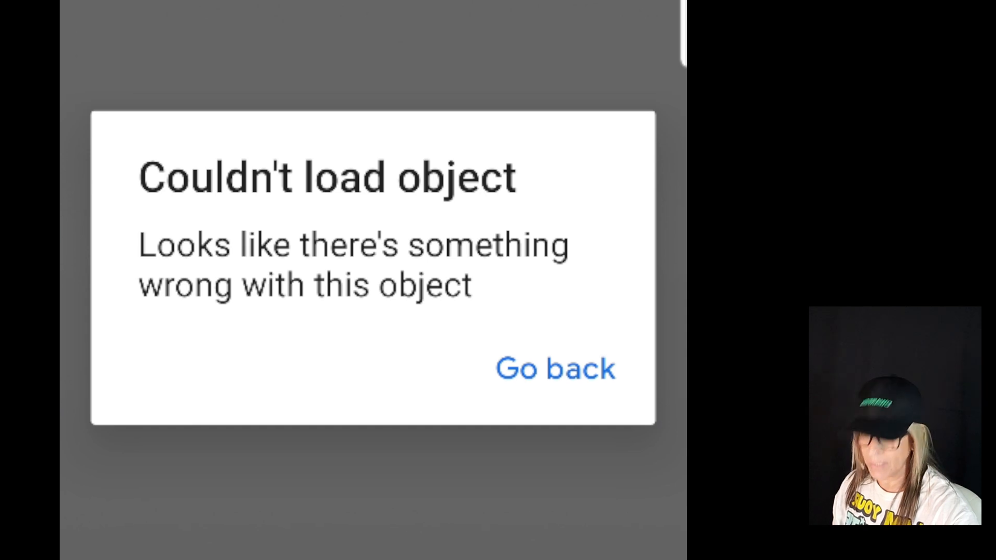
{"action": "left_click", "coordinate": [555, 368]}
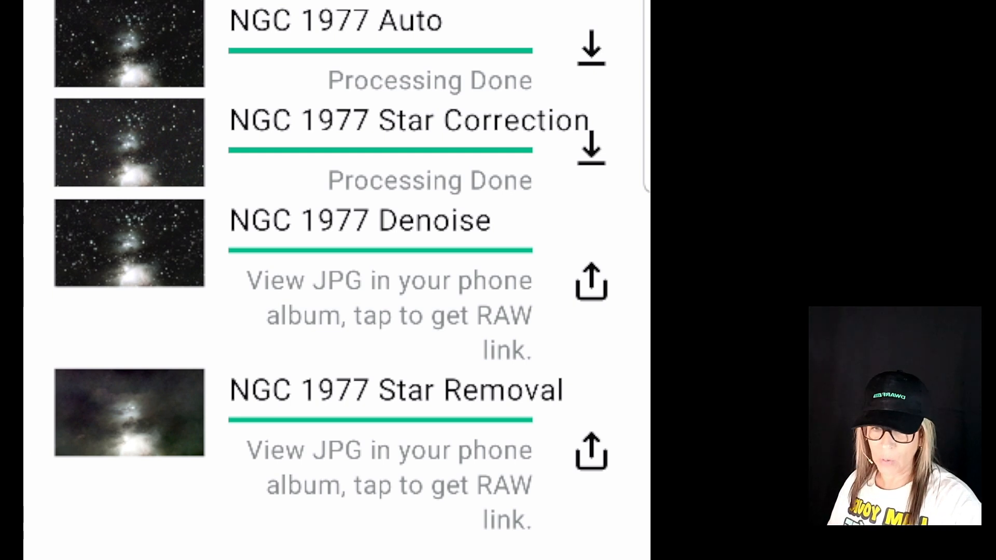
{"action": "scroll", "scroll_direction": "down", "scroll_amount": 3}
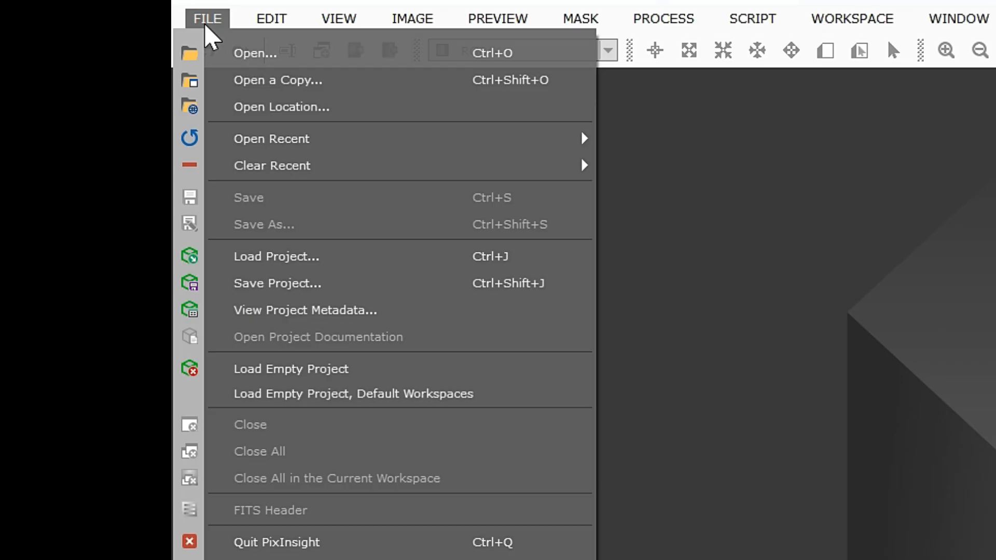
- Load the NGC 1977 RAW FITS from its web link via File > Open Location
{"action": "left_click", "coordinate": [281, 106]}
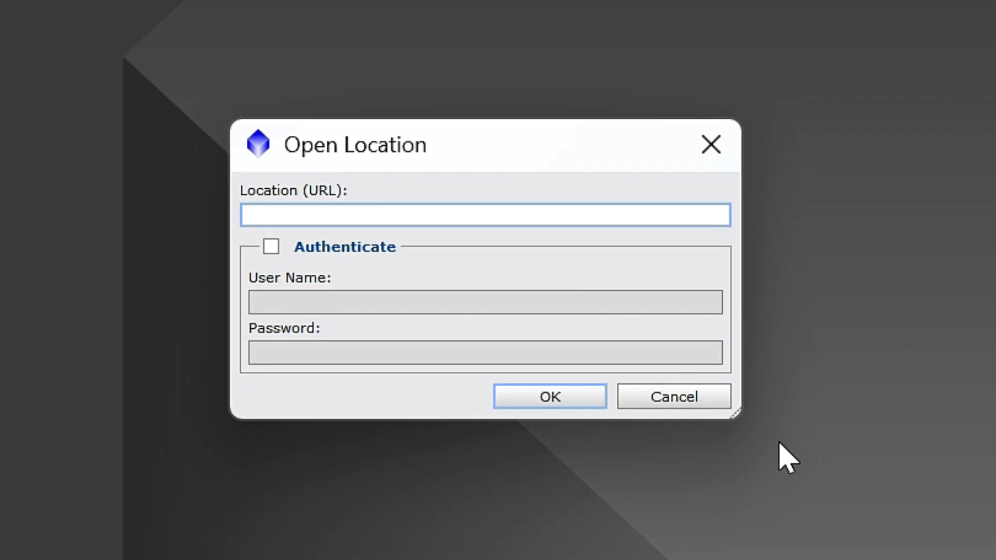
{"action": "right_click", "coordinate": [392, 214]}
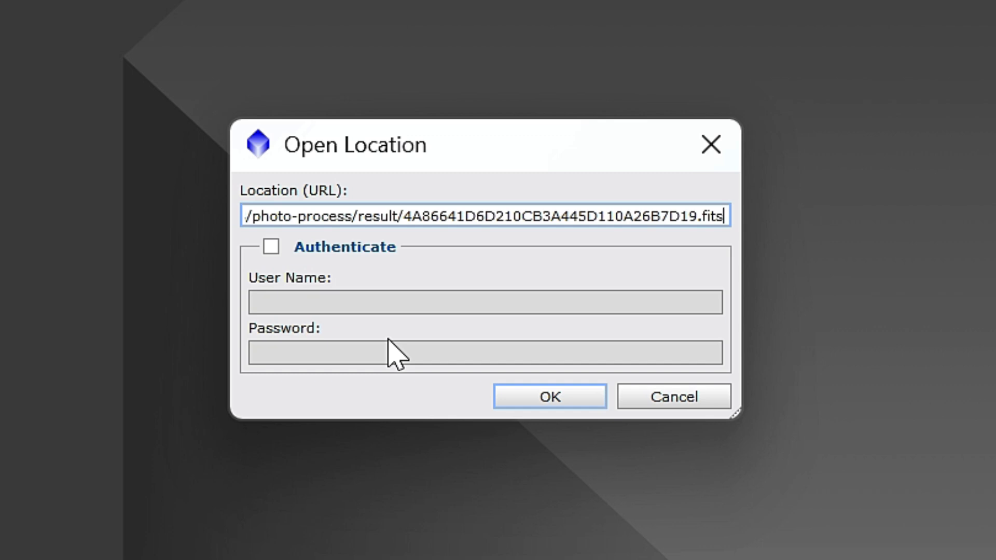
{"action": "left_click", "coordinate": [550, 397]}
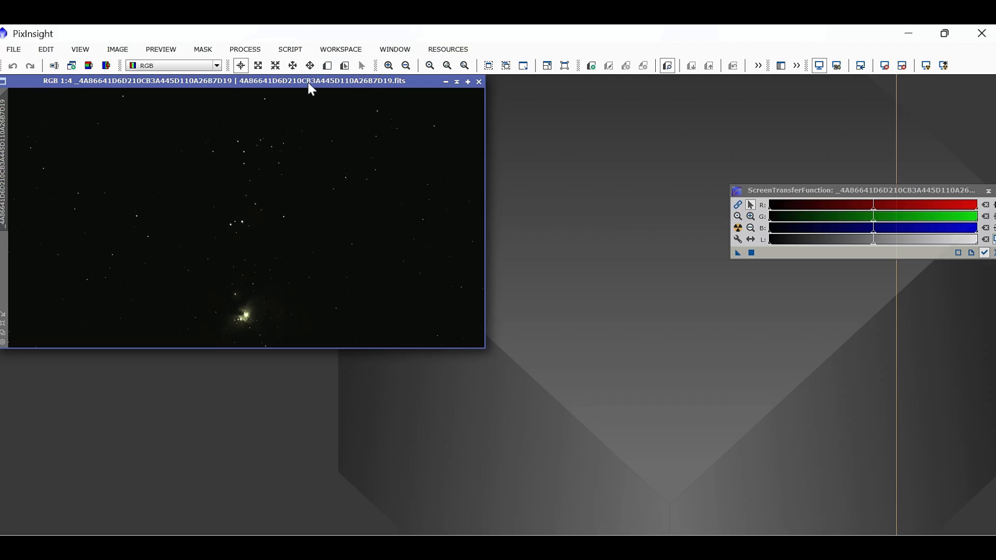